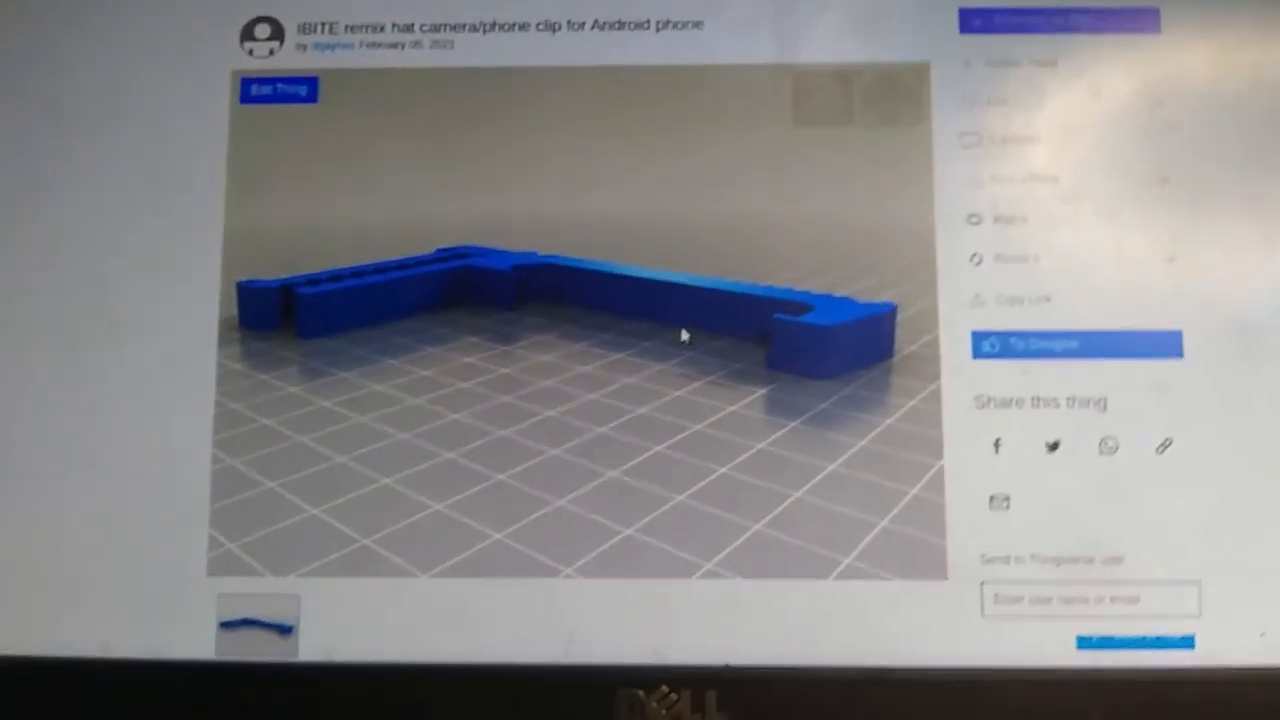
pyautogui.scroll(-3)
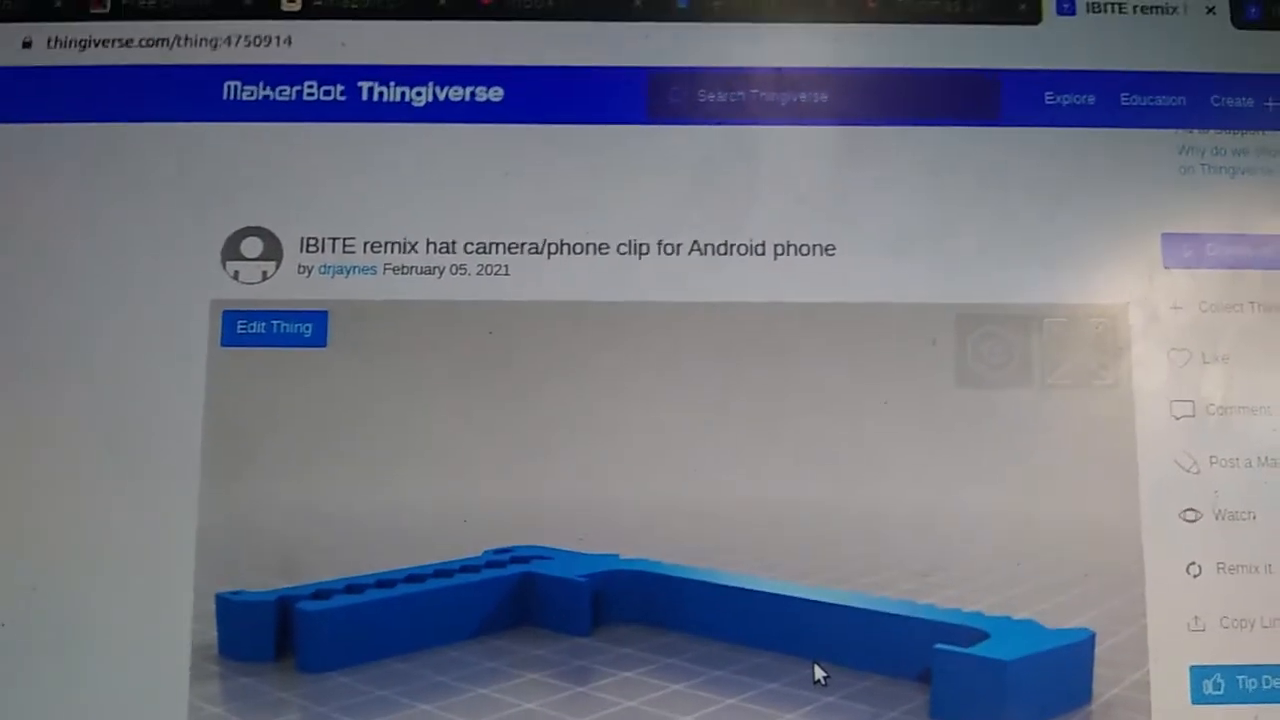
pyautogui.scroll(-3)
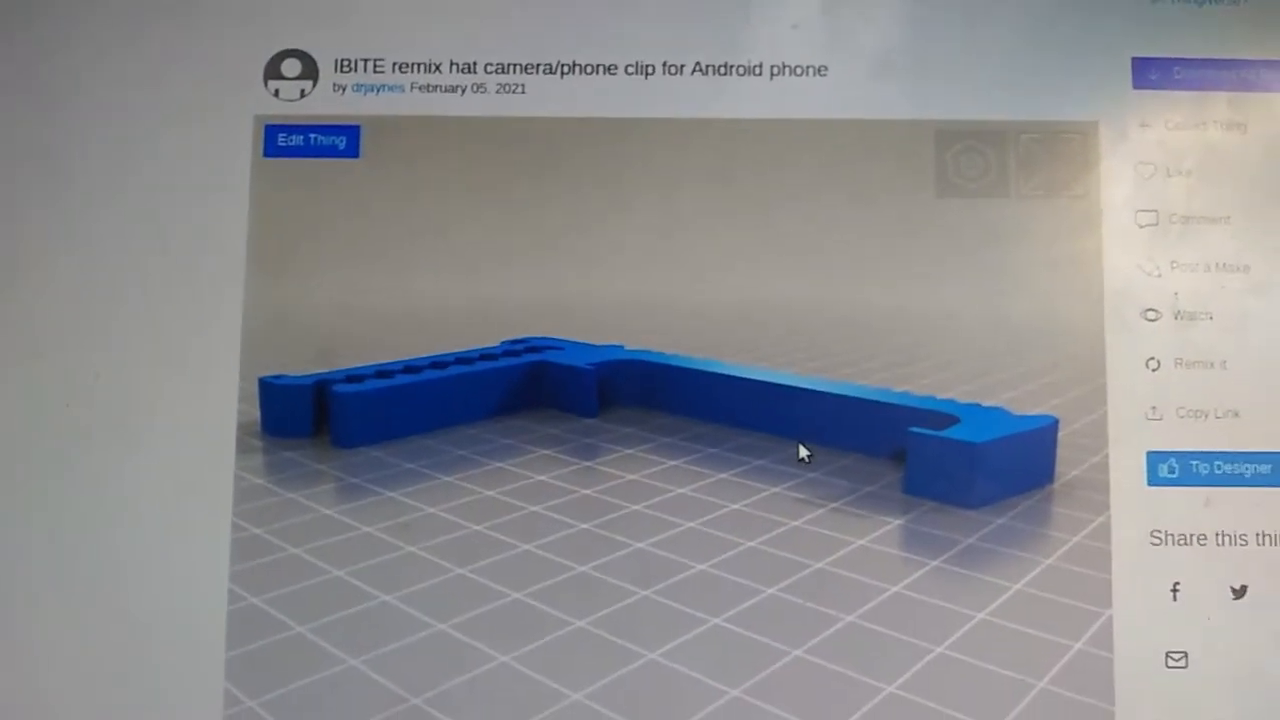